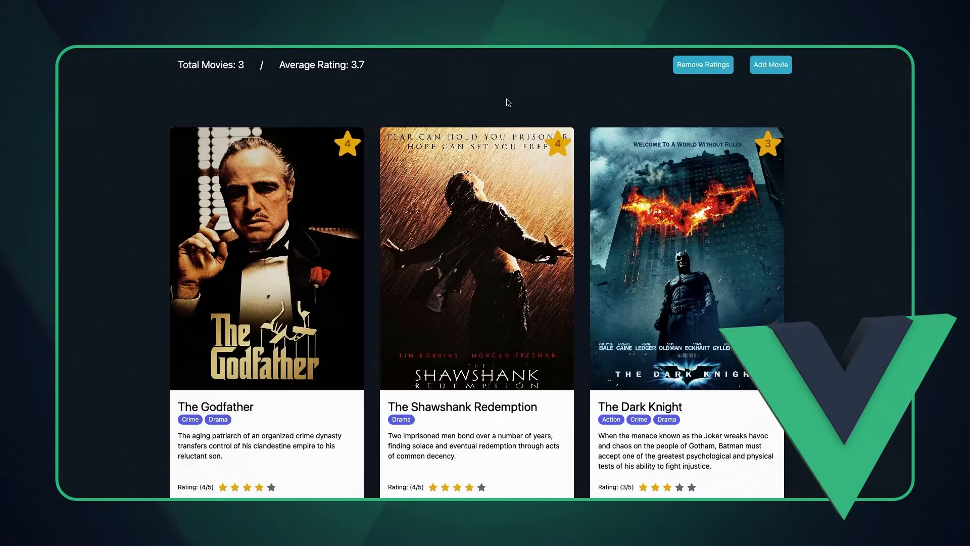
Preview the Add Movie form, then choose the correct Chapter 3 quiz option for 'Brilliant'
left_click(770, 64)
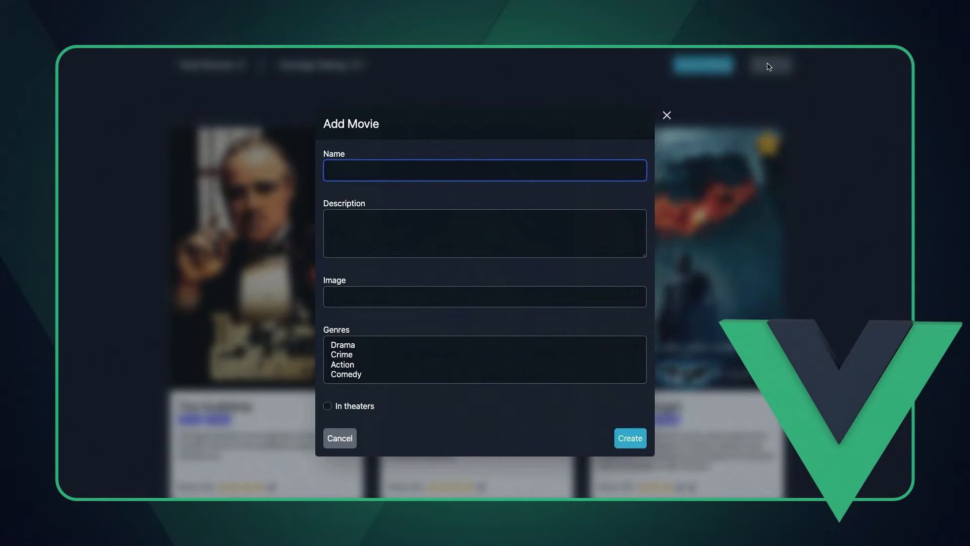
mouse_move(589, 447)
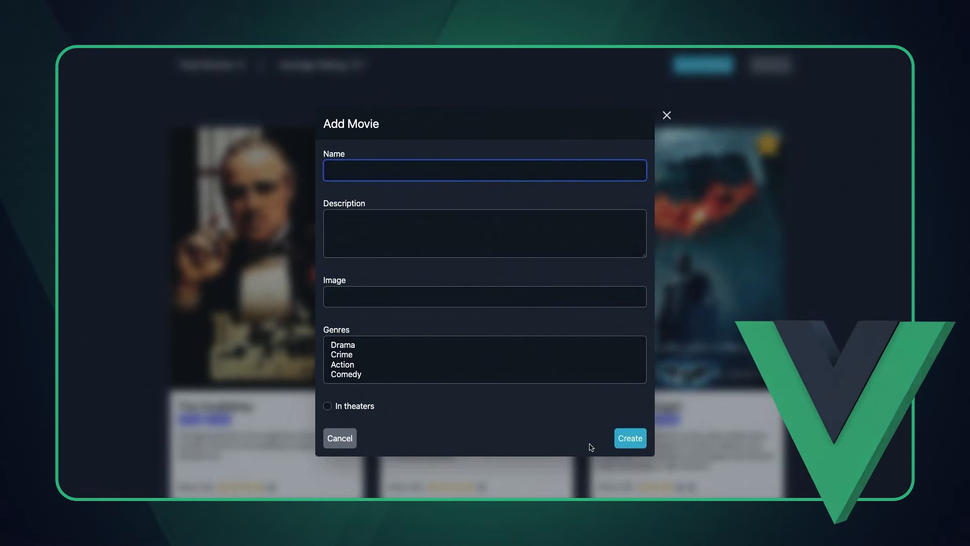
mouse_move(741, 384)
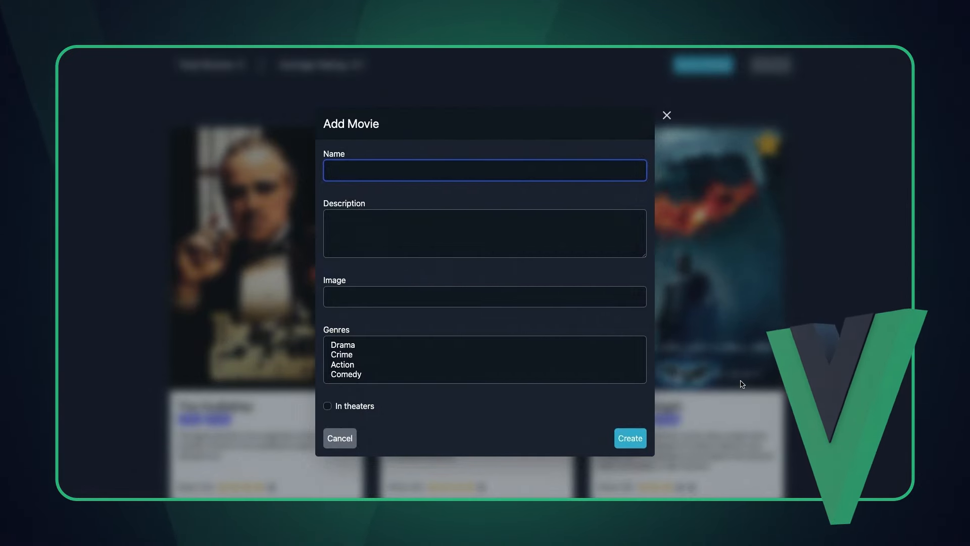
left_click(666, 116)
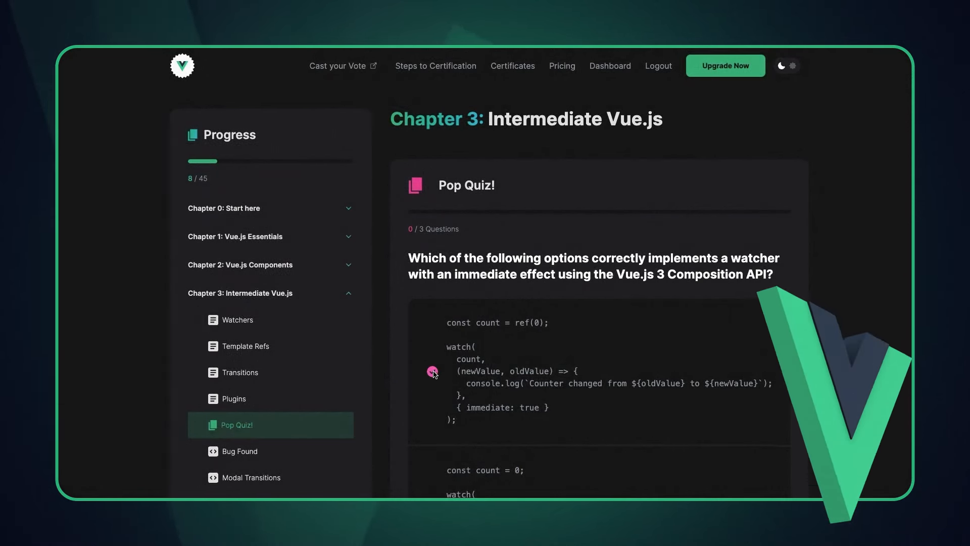
left_click(433, 372)
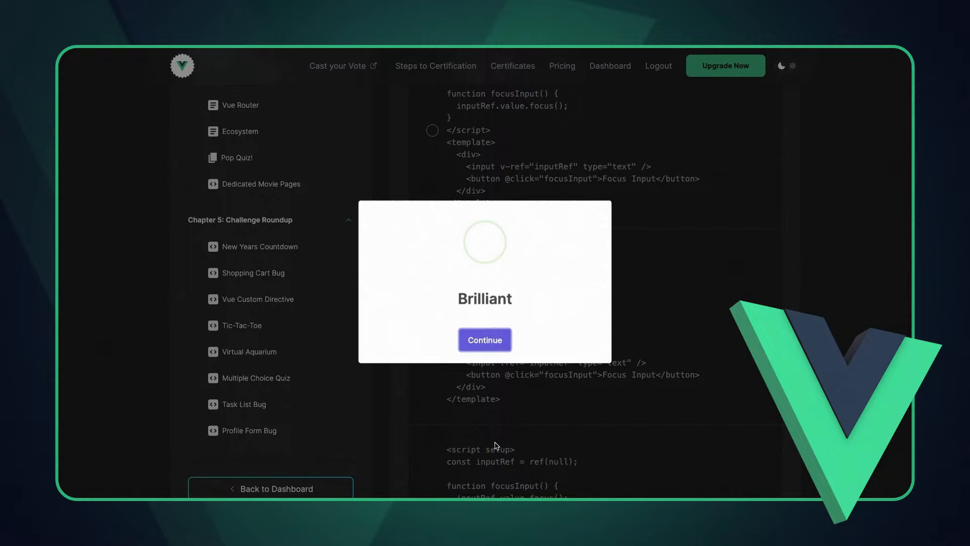
In src/App.vue, add a hideForm(); call at the end of updateMovie
left_click(484, 339)
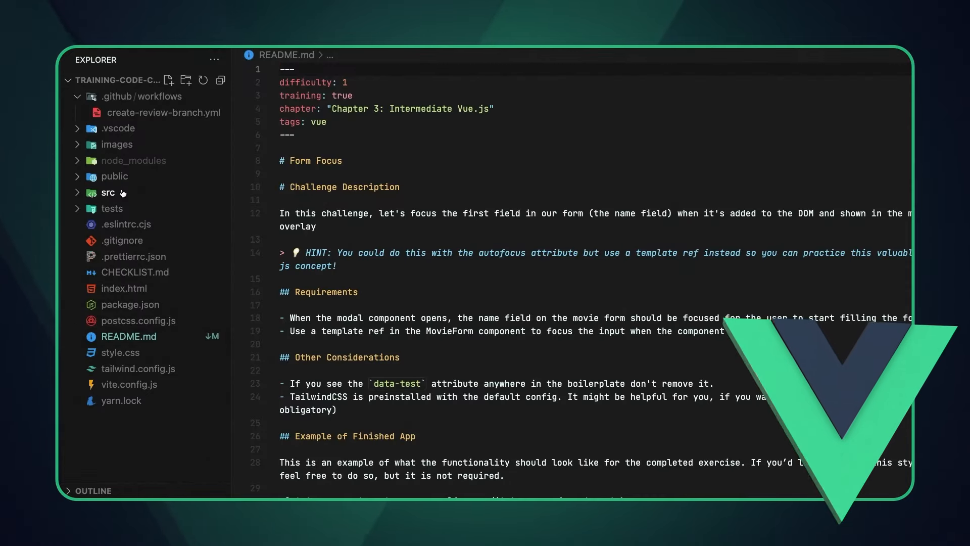
left_click(124, 208)
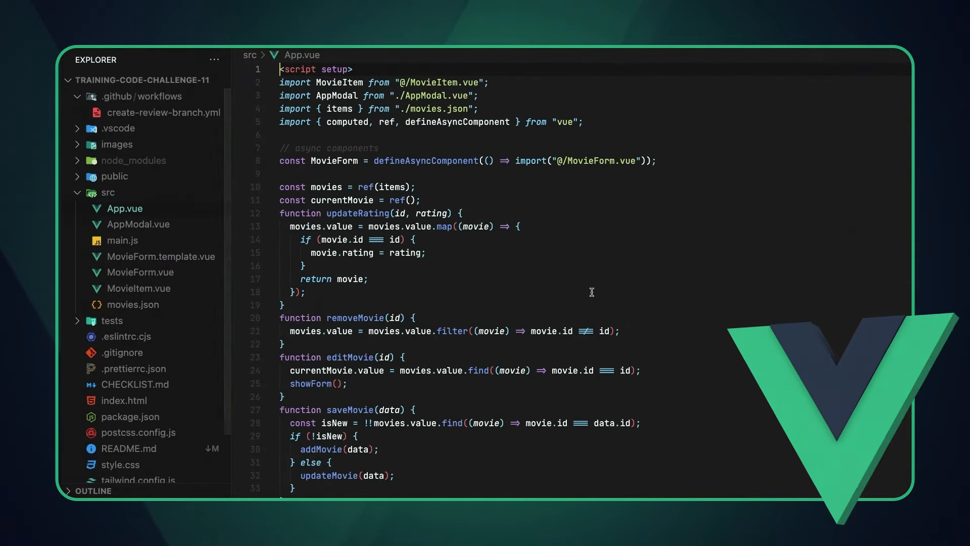
scroll("down", 3)
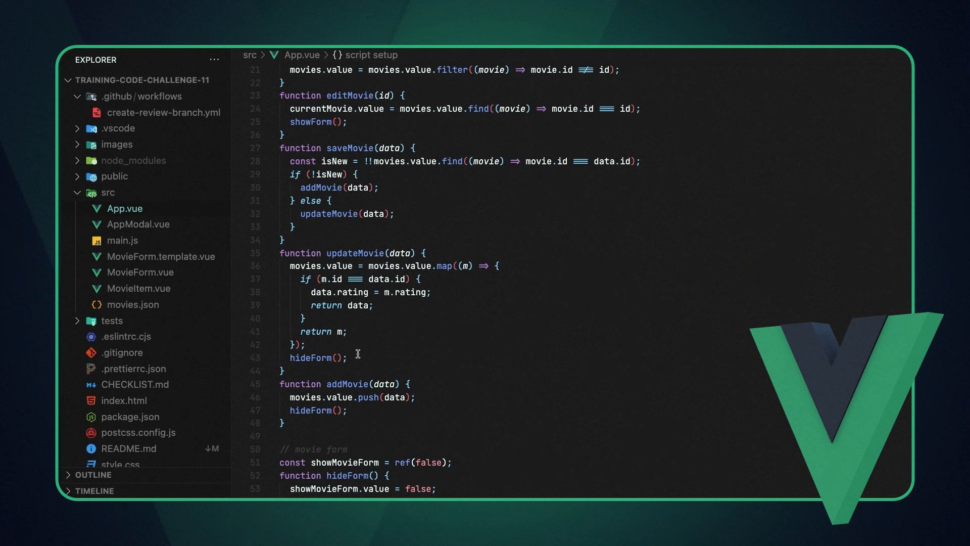
key("Backspace")
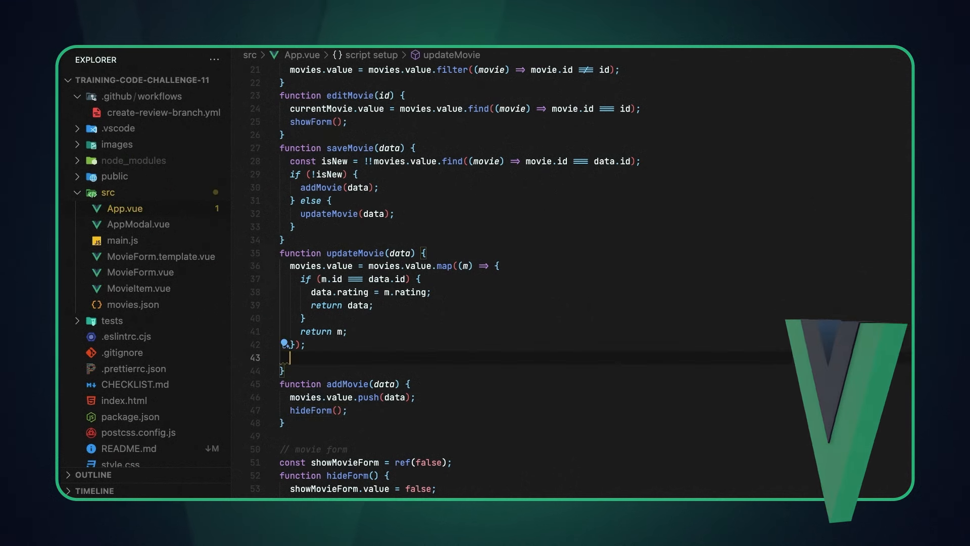
type("hideForm();")
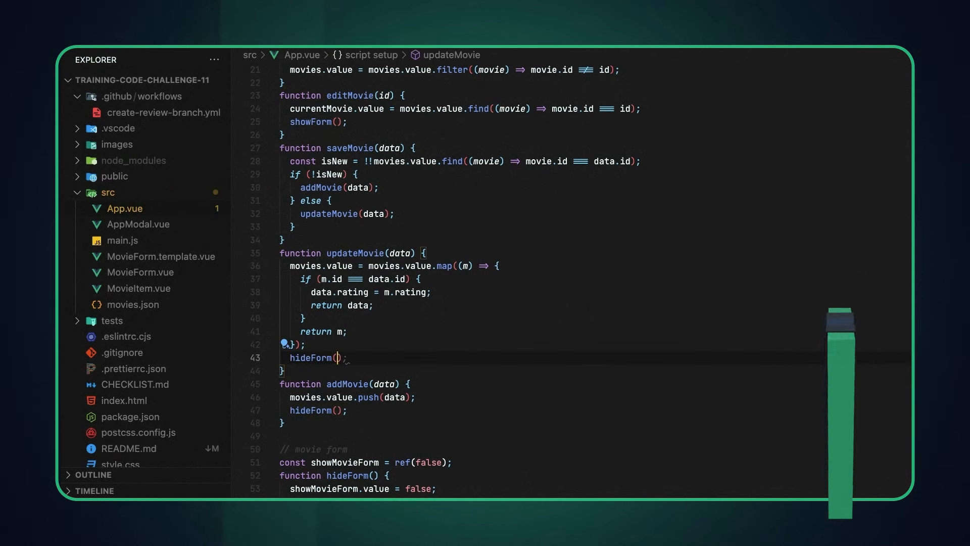